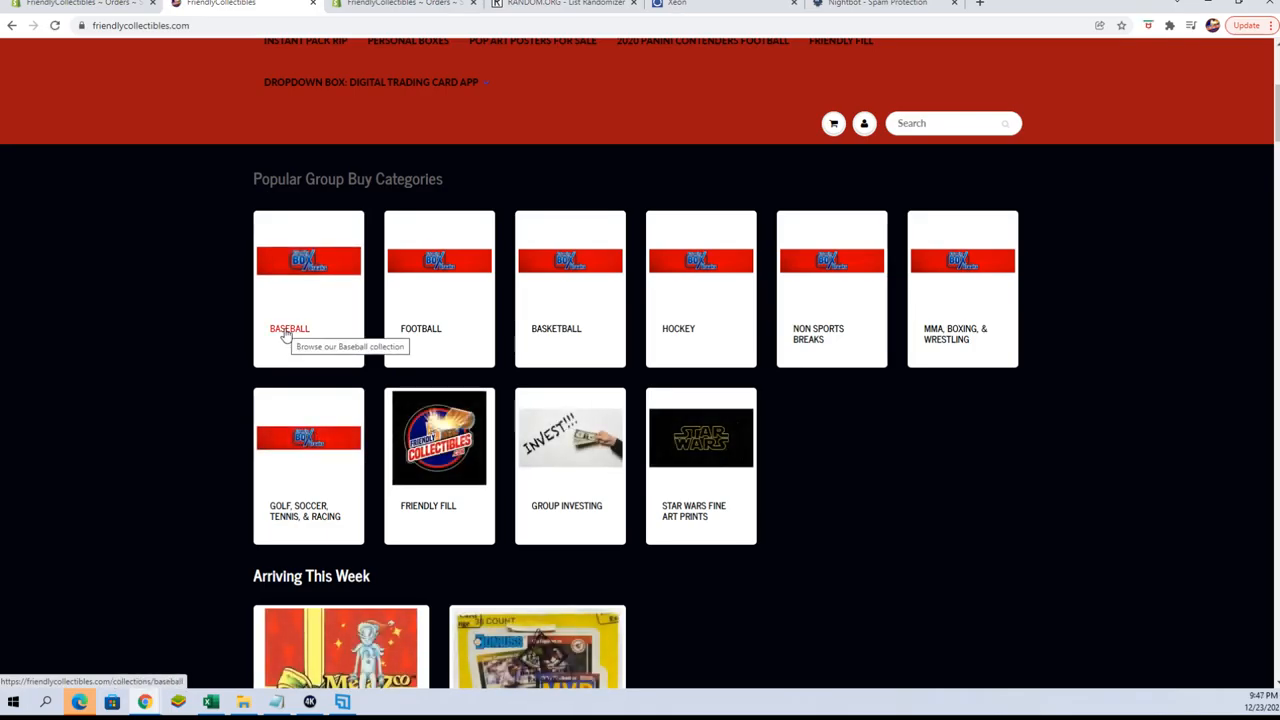
- Browse the Baseball collection down to the 2021 Bowman Inception Baseball Hobby Box listing
click(288, 328)
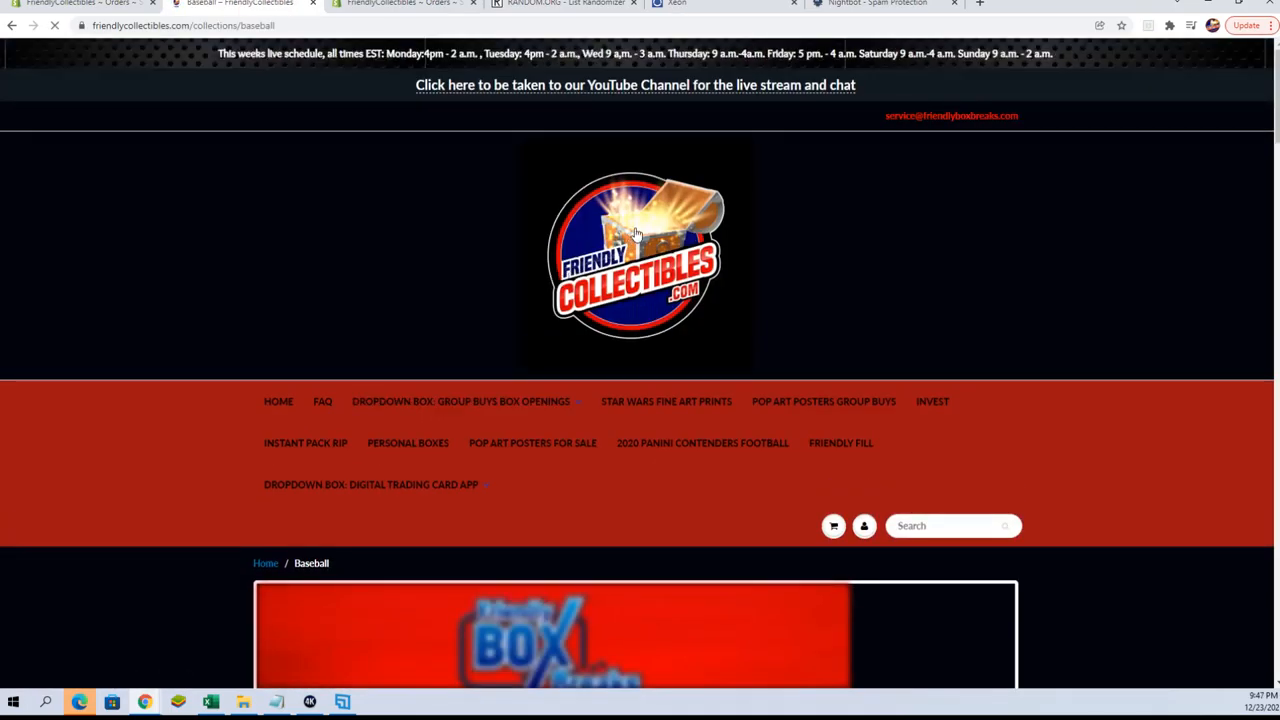
scroll(down, 3)
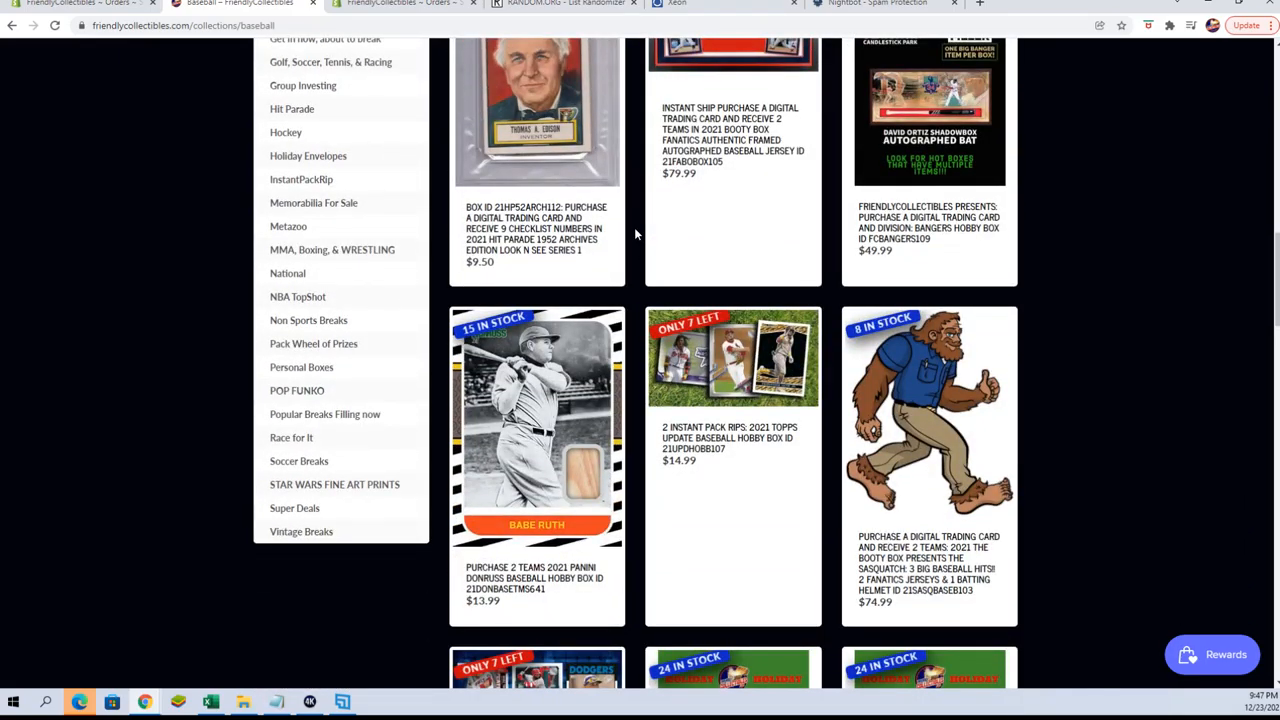
scroll(down, 3)
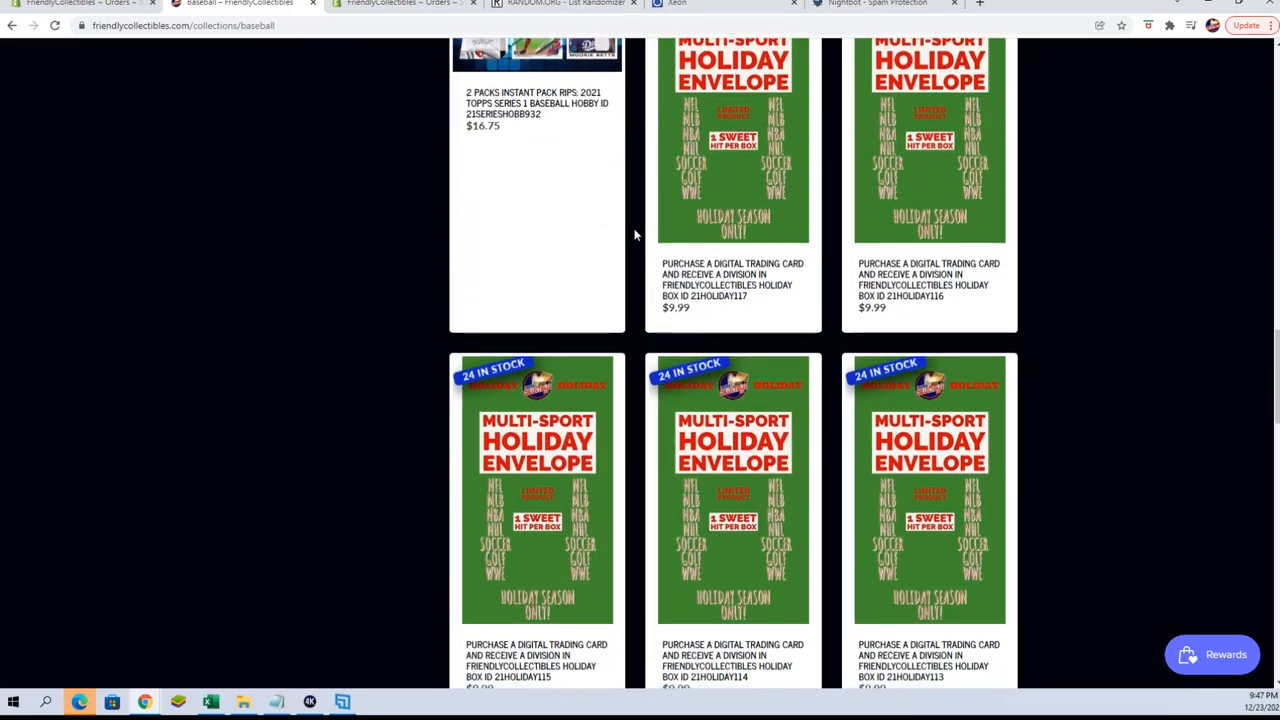
scroll(down, 3)
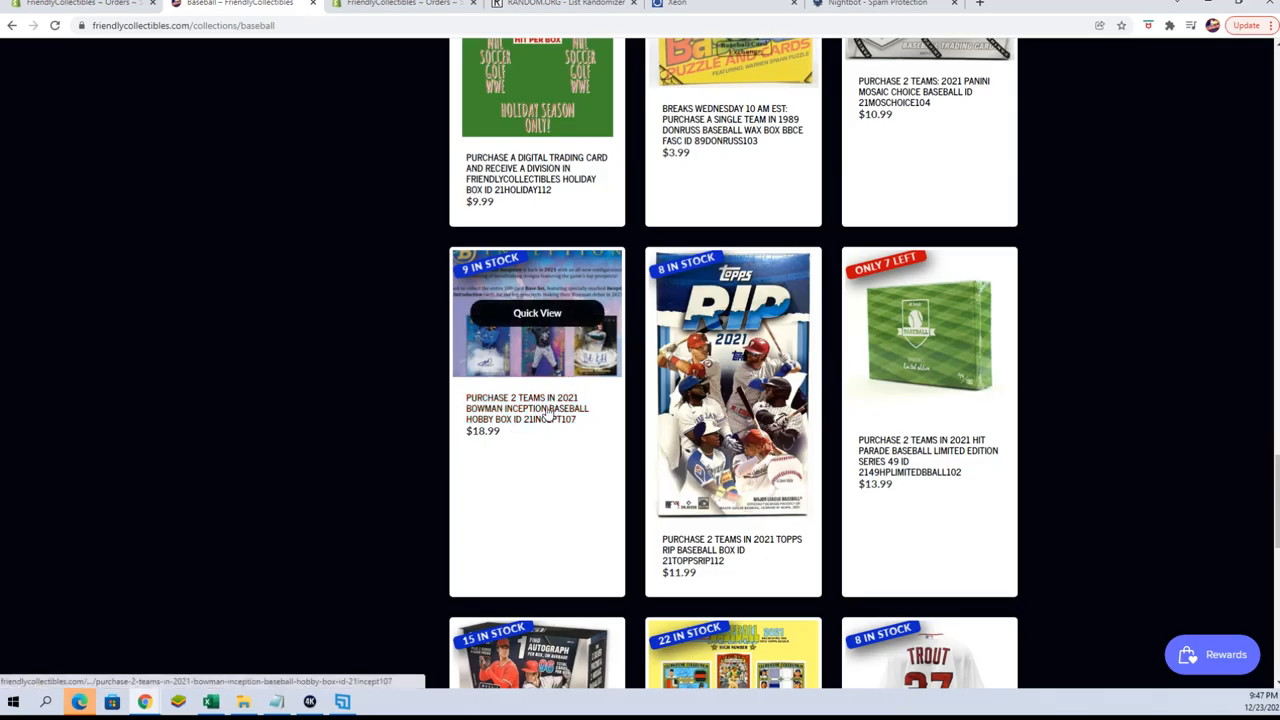
mouse_move(810, 360)
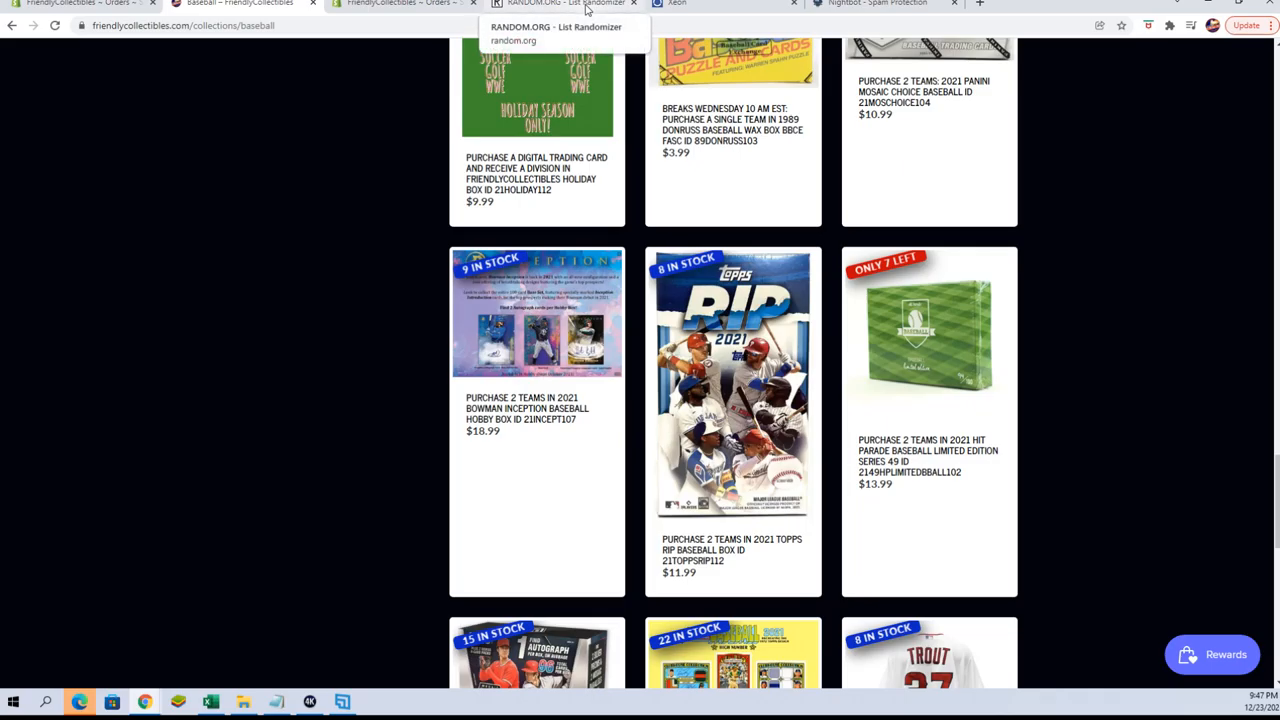
click(564, 4)
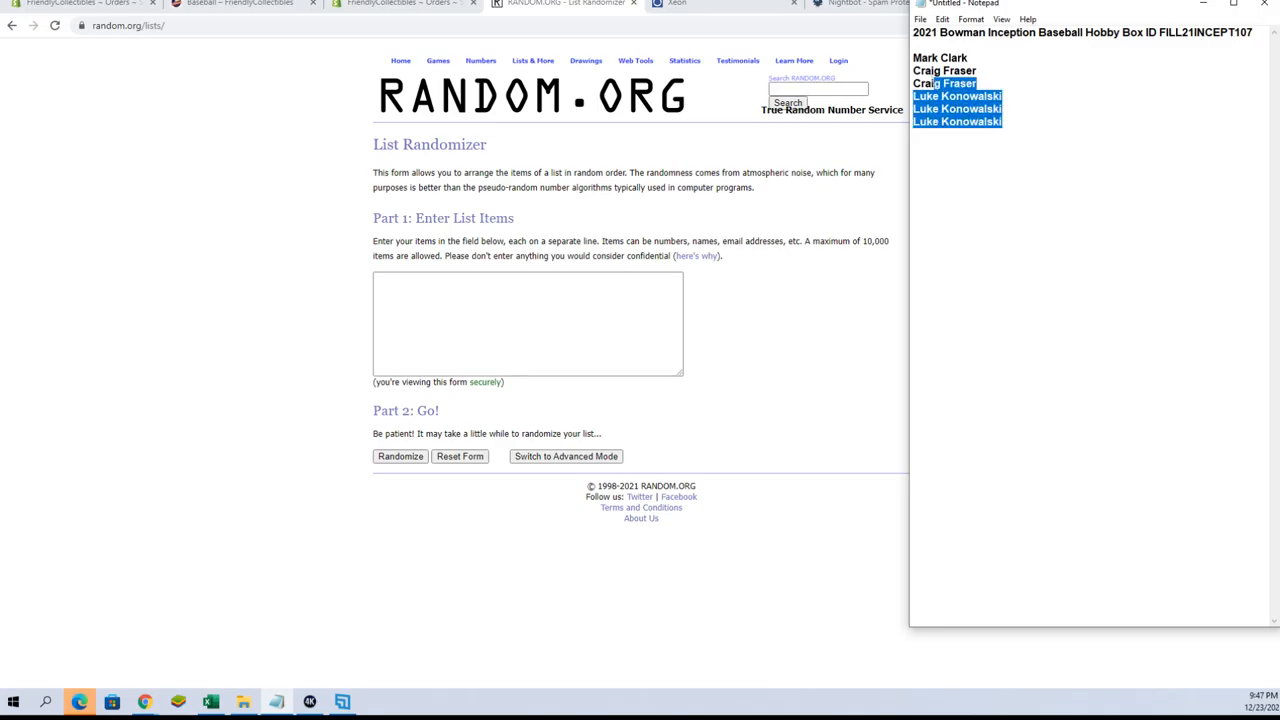
click(528, 322)
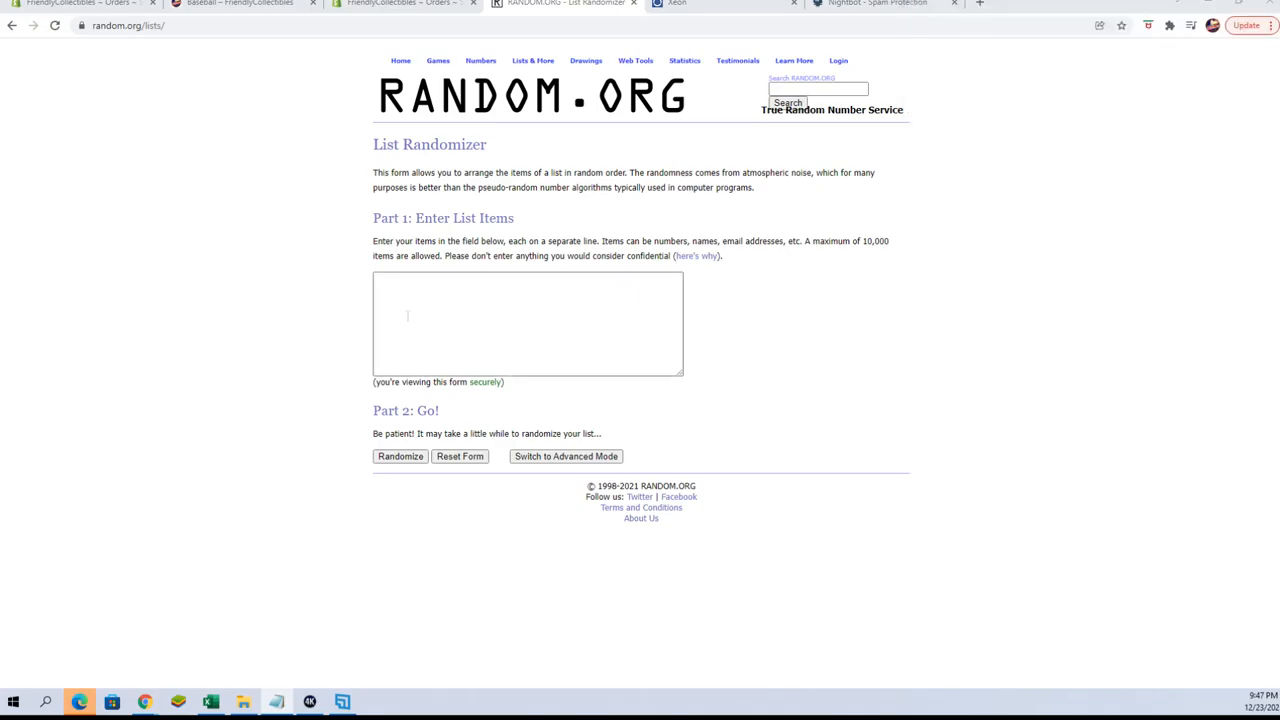
text(Mark Clark)
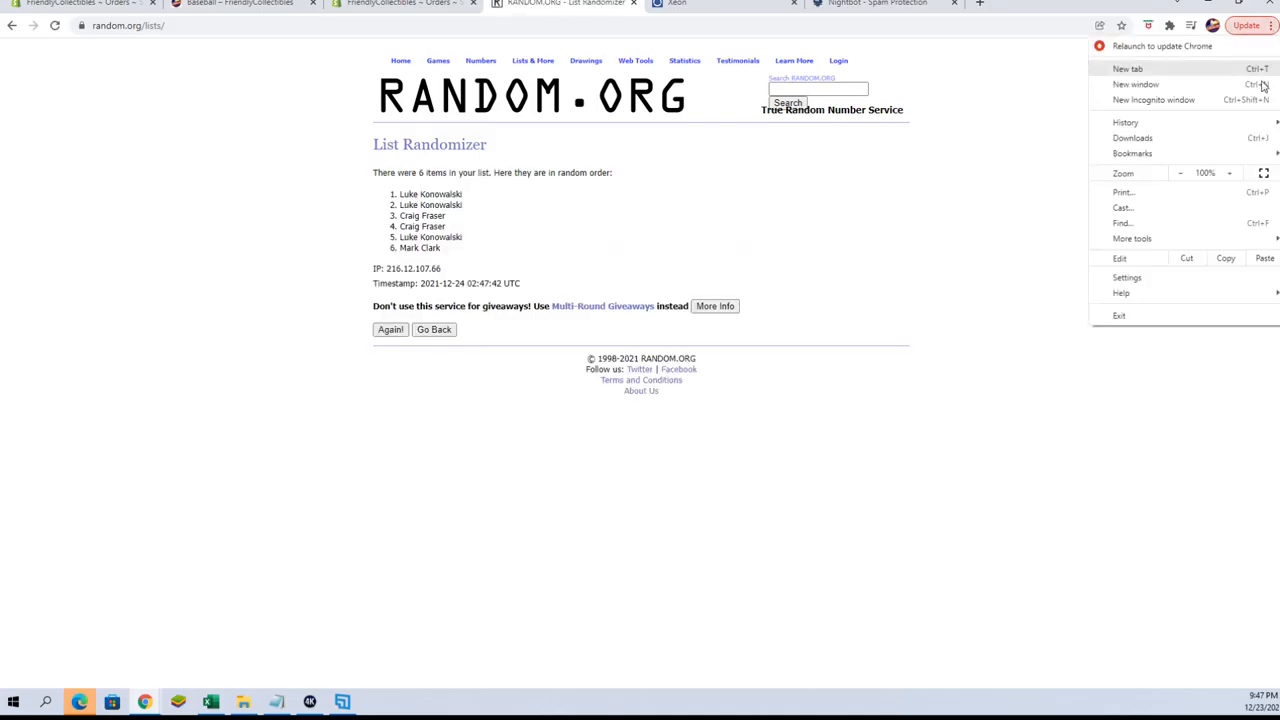
- At 150% zoom, re-shuffle the six names until randomized 7 times, then select the Notepad names
click(1228, 172)
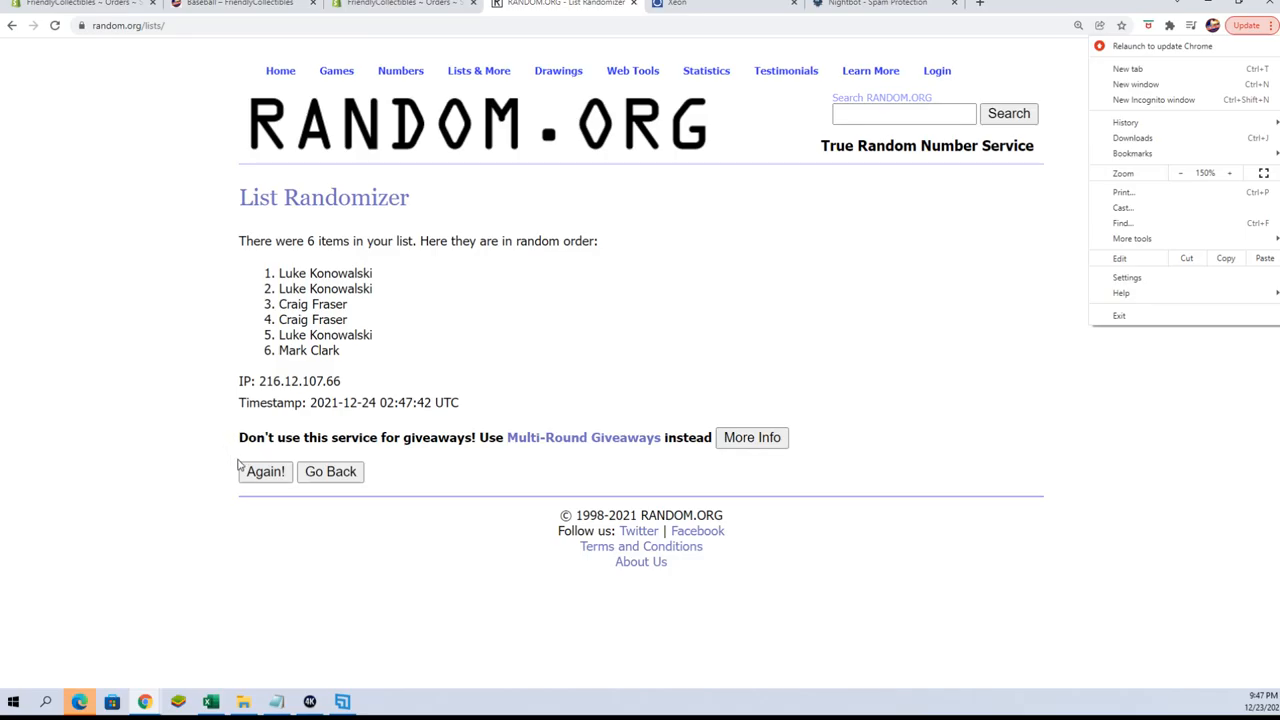
click(264, 472)
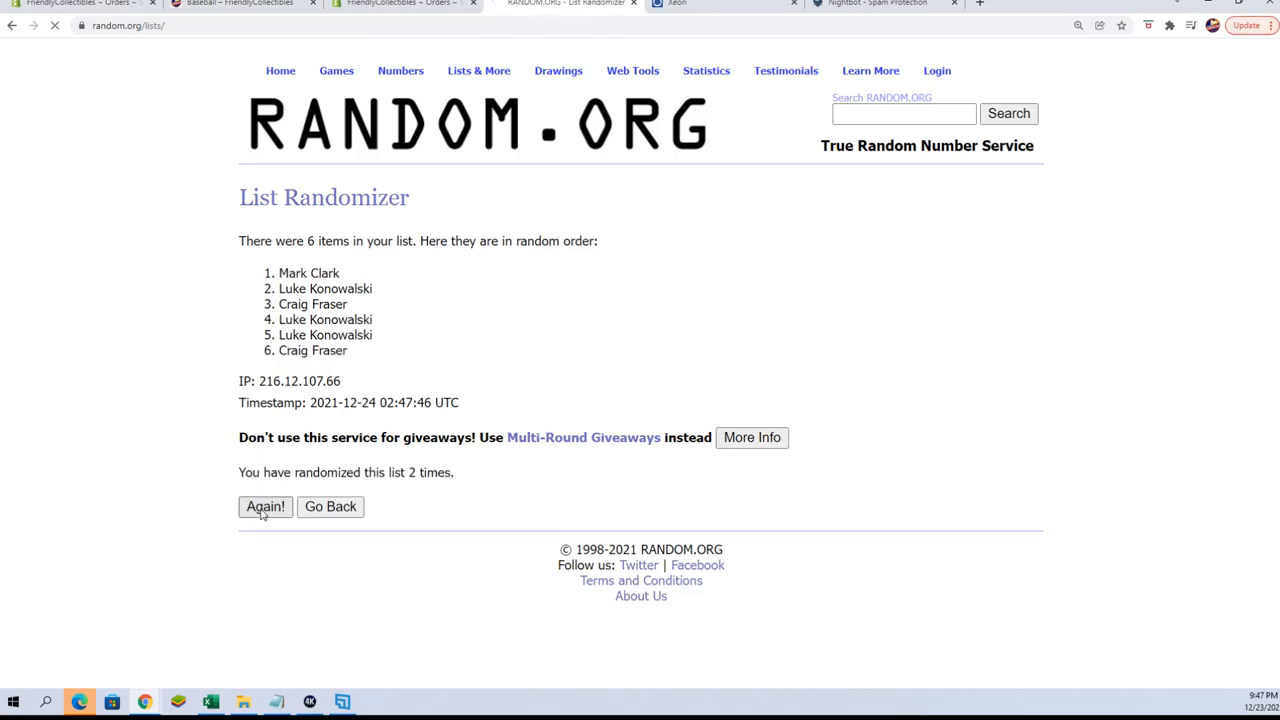
click(264, 506)
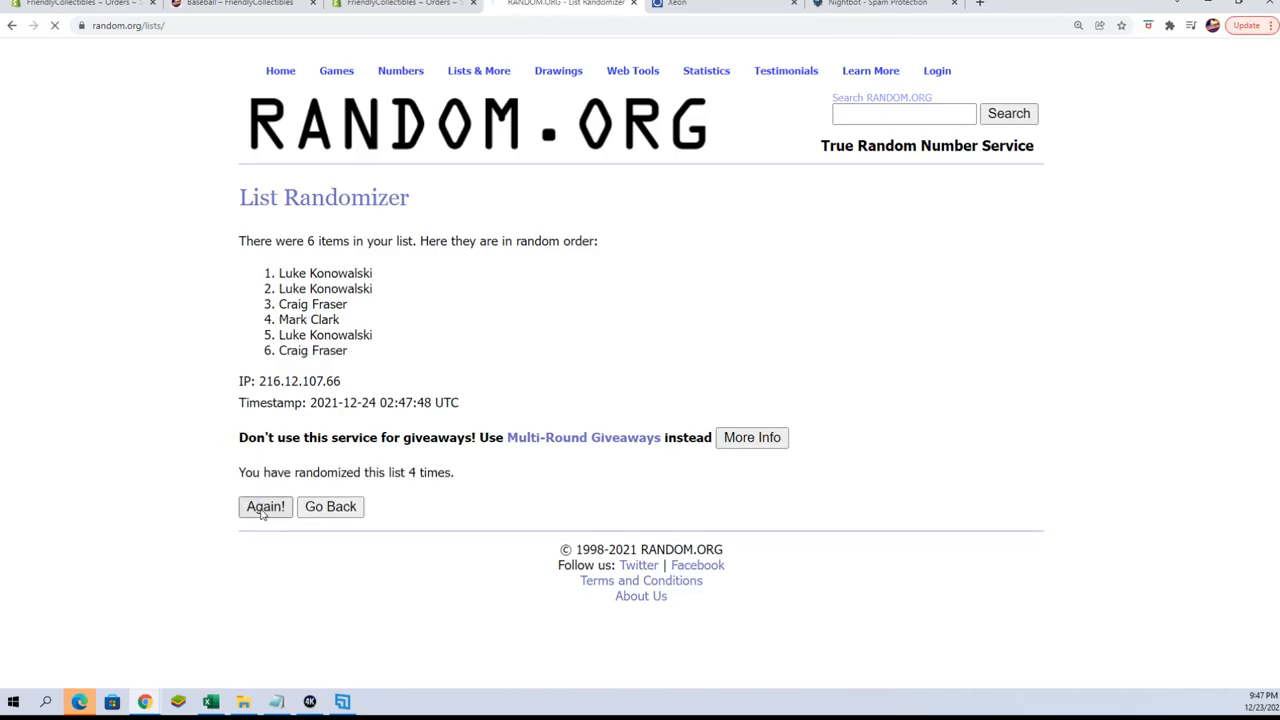
click(264, 506)
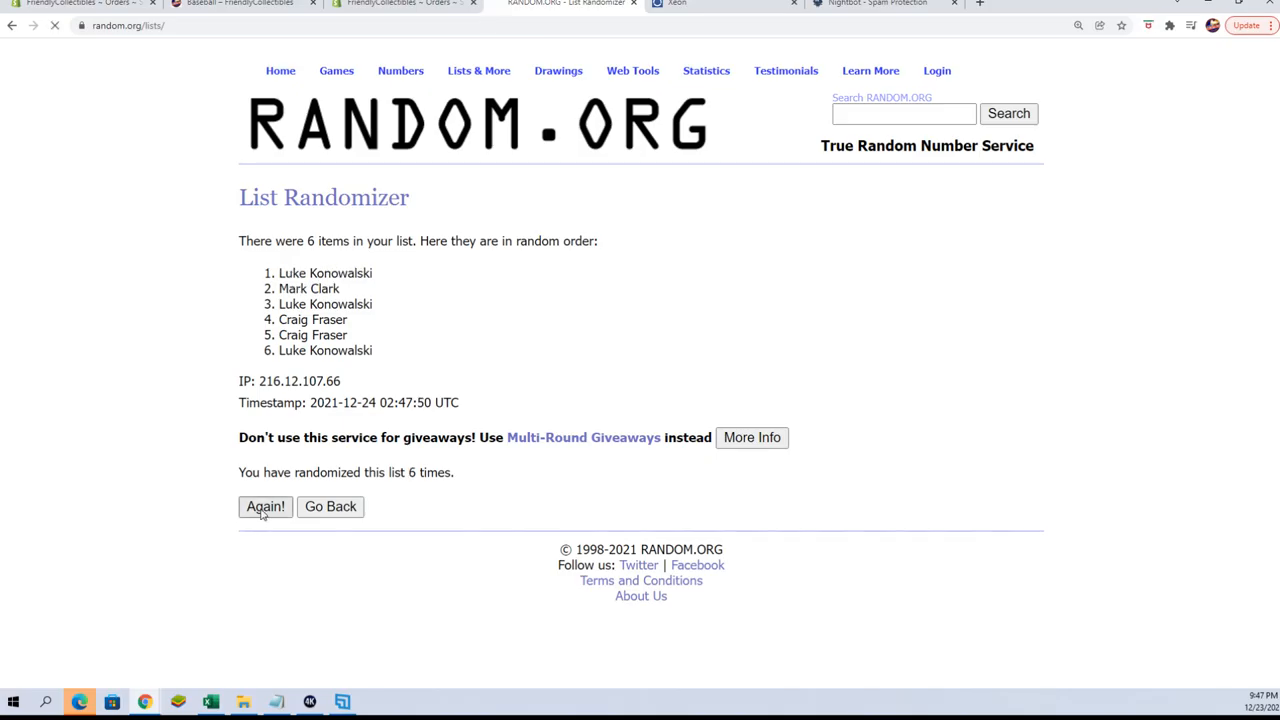
click(264, 506)
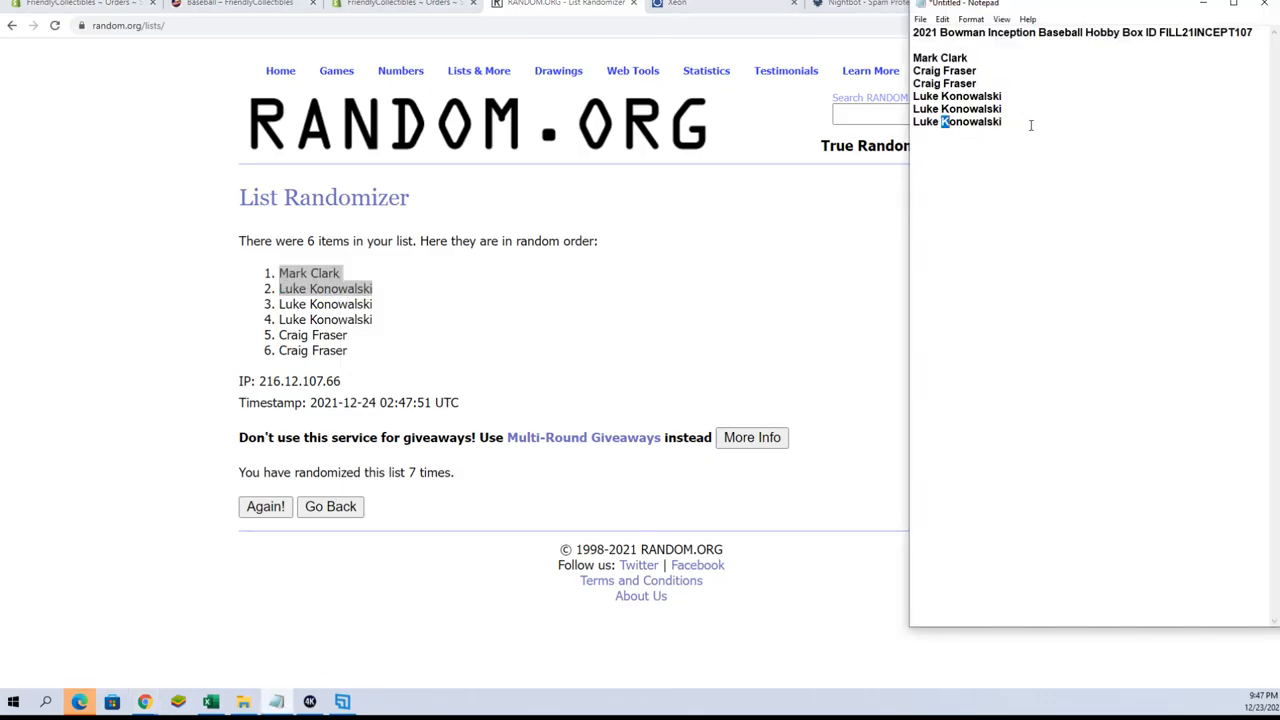
key(ctrl+a)
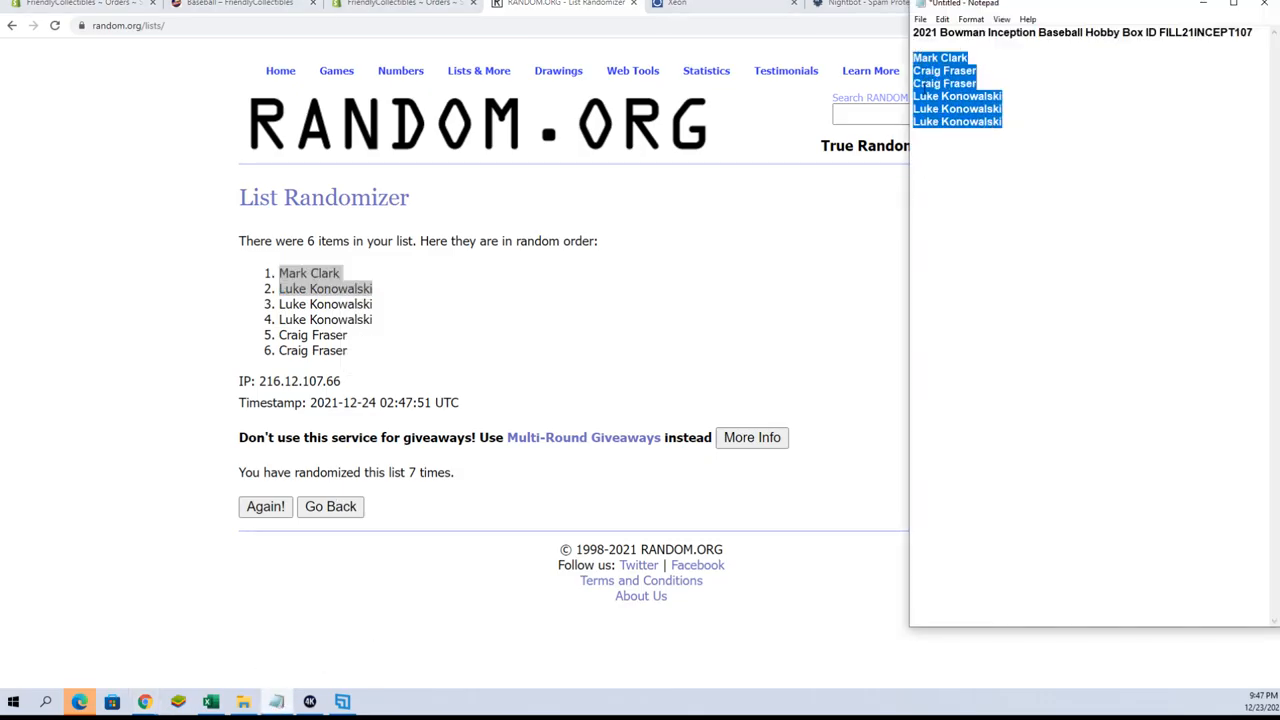